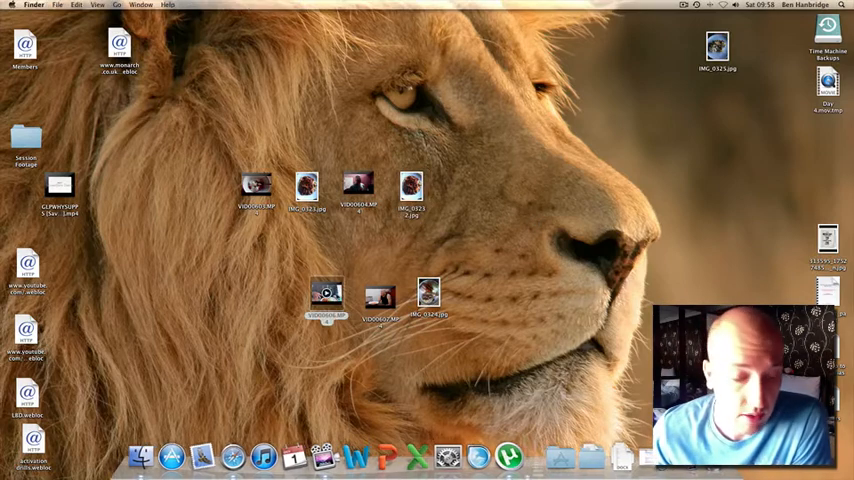
{"action": "double_click", "coordinate": [325, 293]}
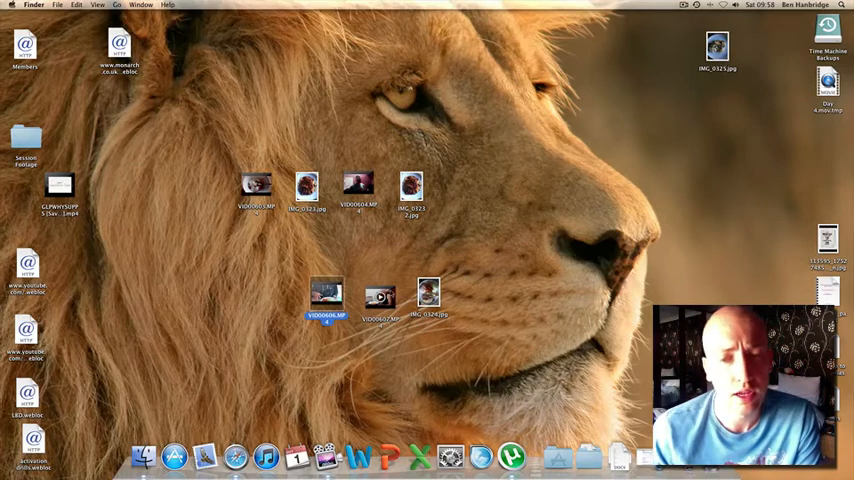
{"action": "double_click", "coordinate": [378, 295]}
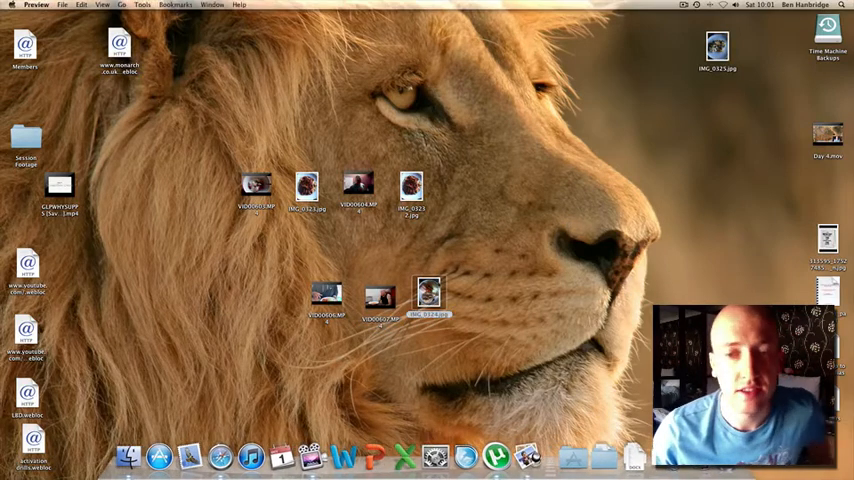
{"action": "double_click", "coordinate": [428, 290]}
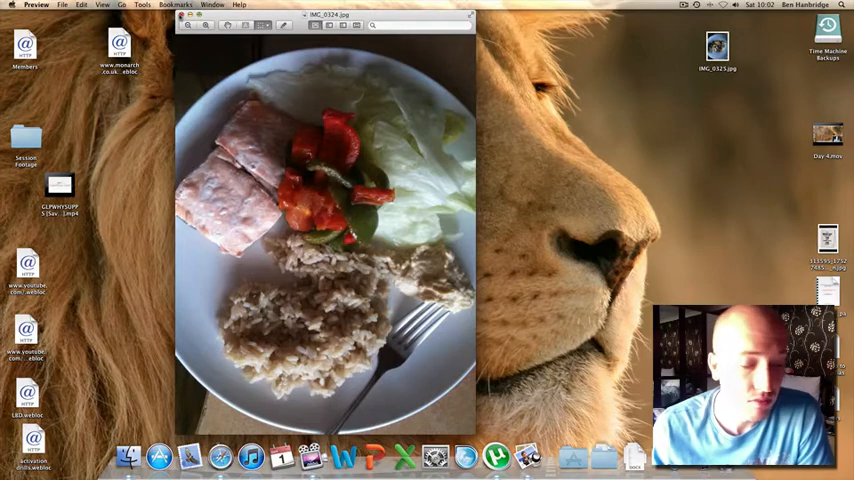
{"action": "left_click", "coordinate": [181, 14]}
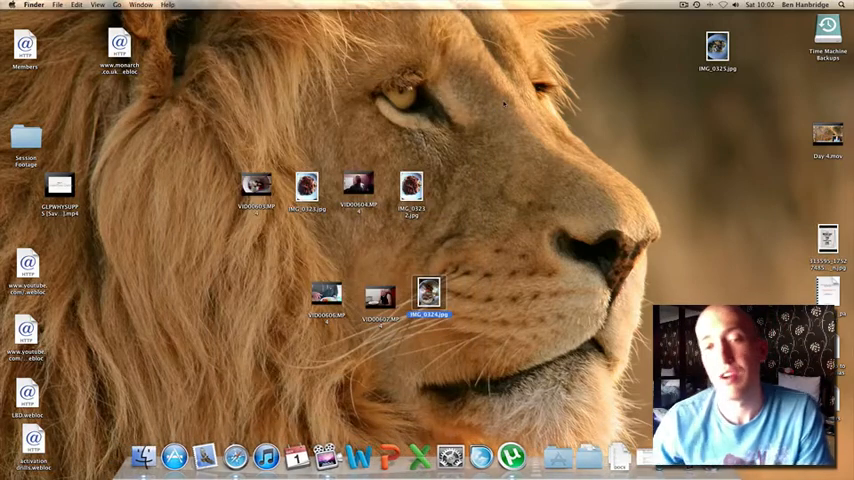